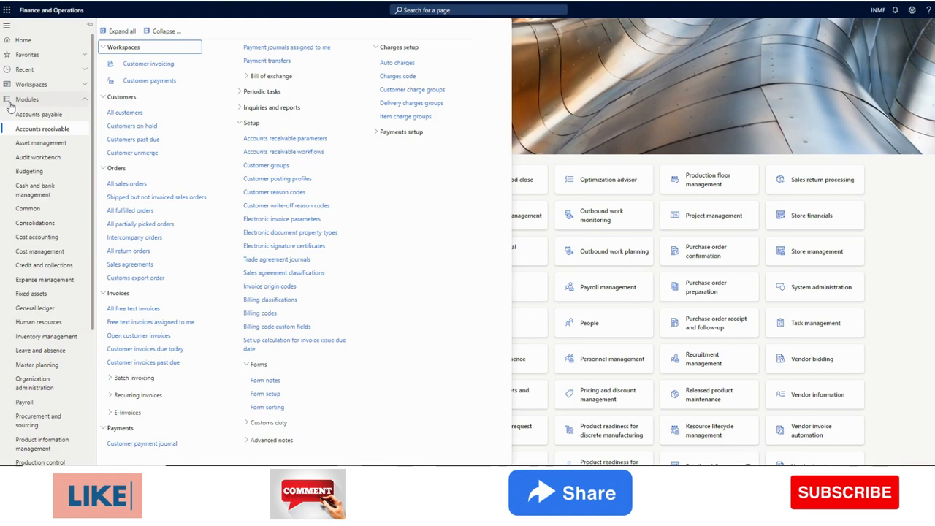
- Open All sales orders and start new sales order INMF-000085
click(27, 99)
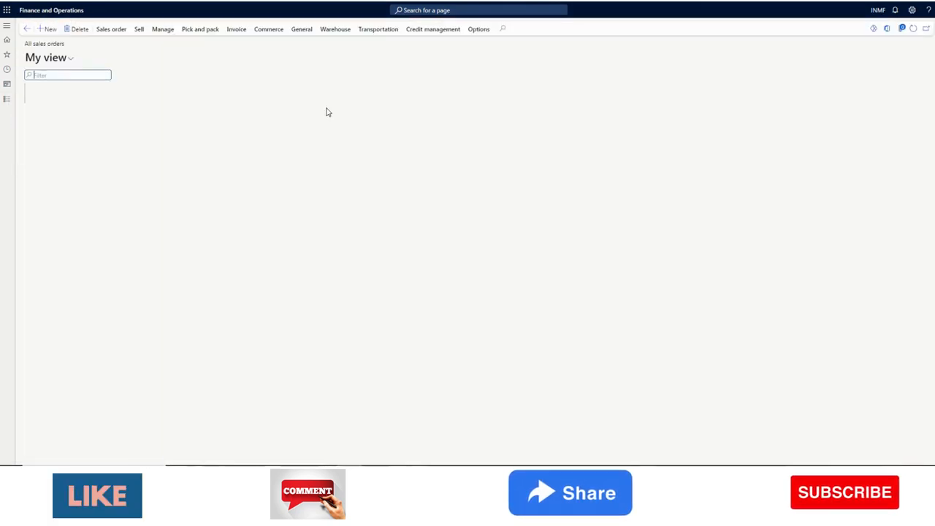
click(111, 29)
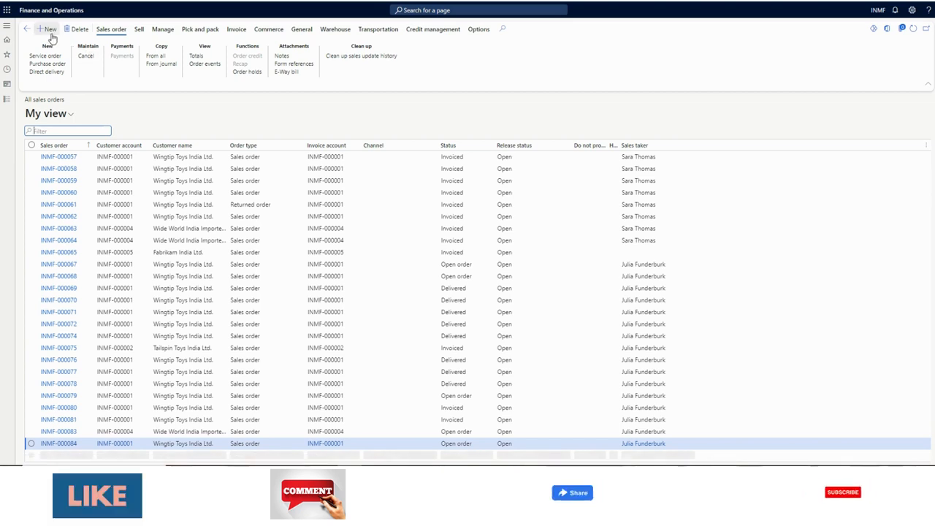
click(49, 29)
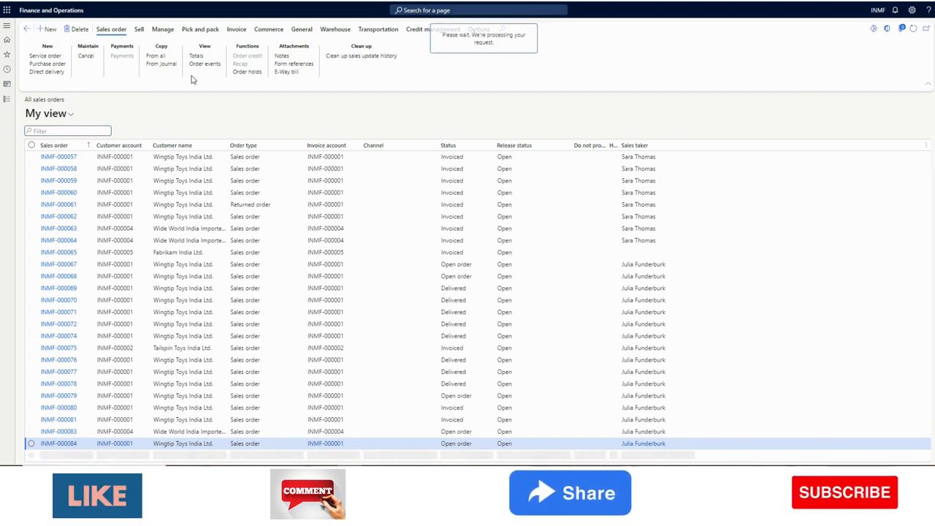
click(49, 29)
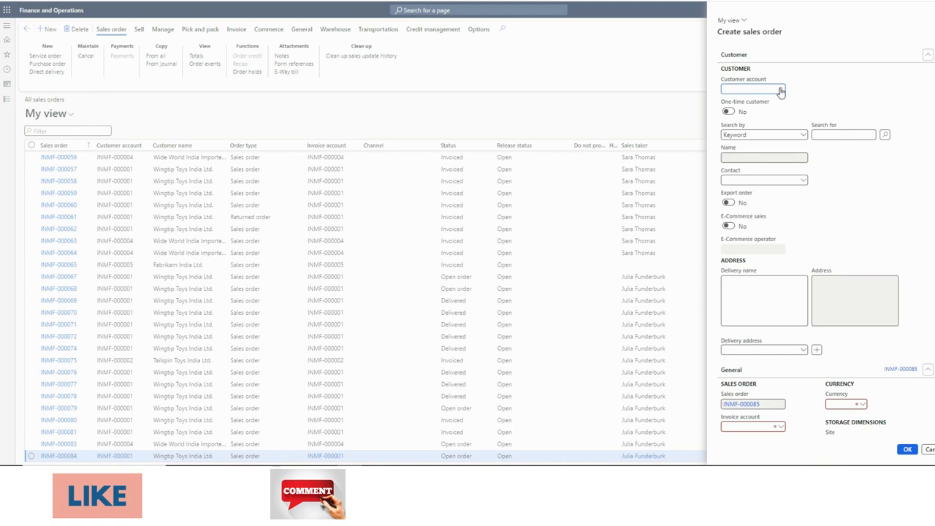
- Create the order for customer INMF-000002, Tailspin Toys India Ltd., at Site 1, warehouse 11
click(781, 89)
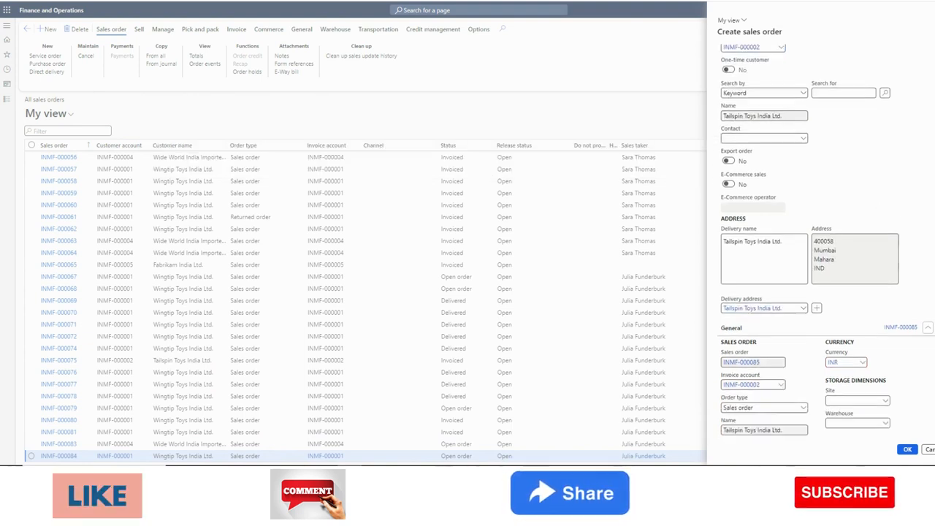
scroll(down, 3)
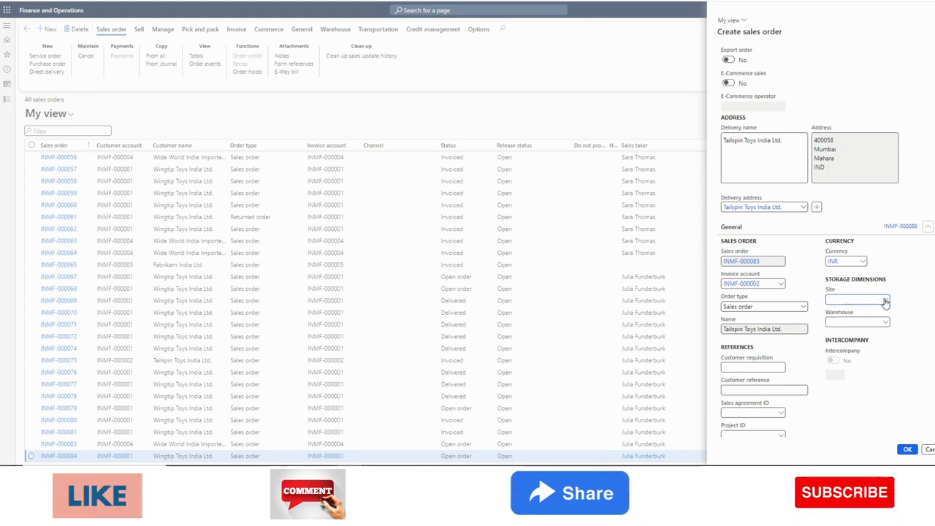
click(884, 301)
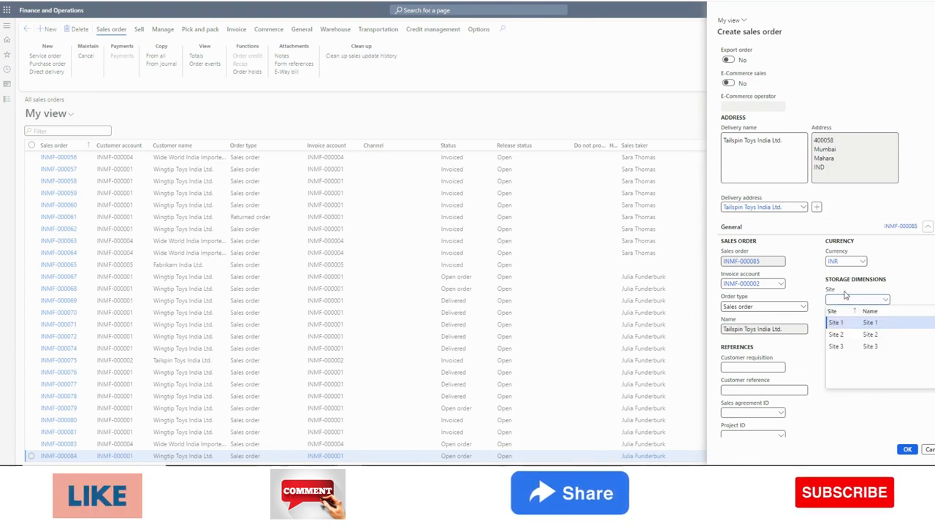
click(837, 322)
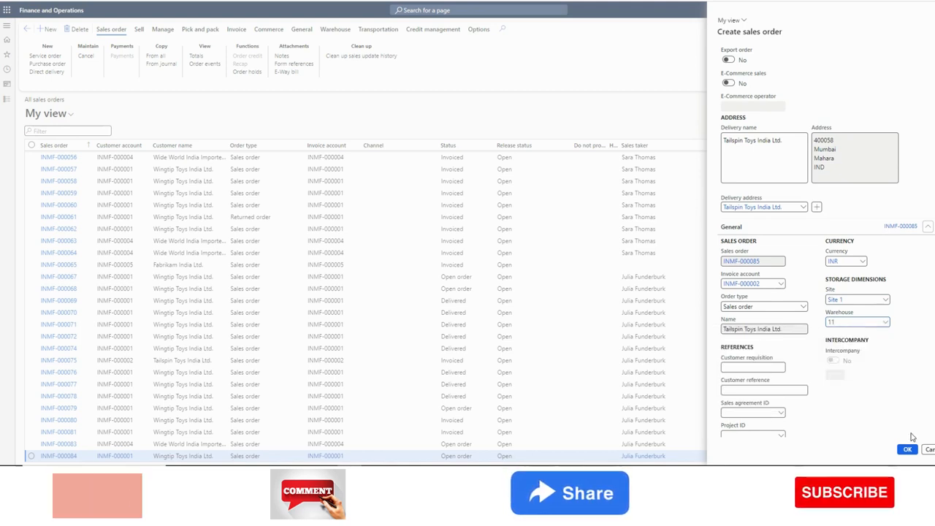
click(906, 448)
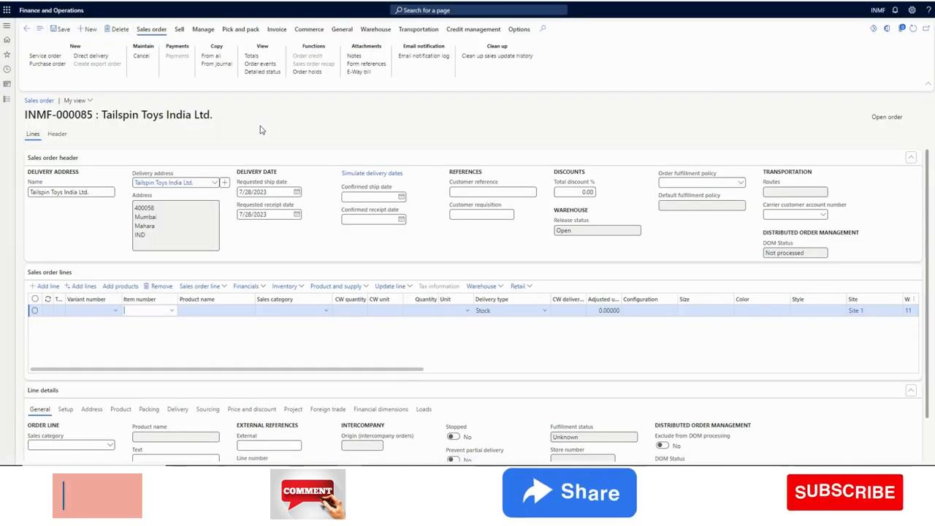
- Add a line for item 1104 (Southridge Video Laptop), quantity 1 at 40,000.00, and view its product dimensions
click(146, 310)
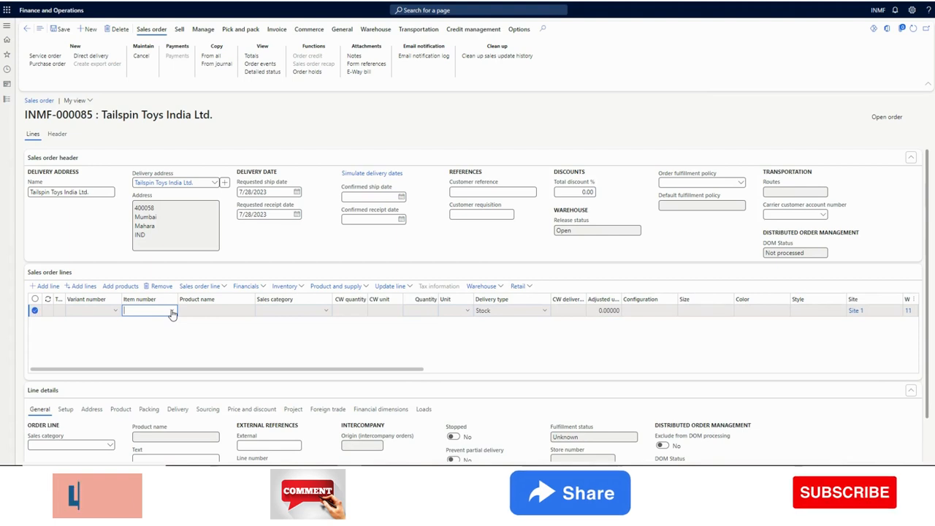
click(146, 310)
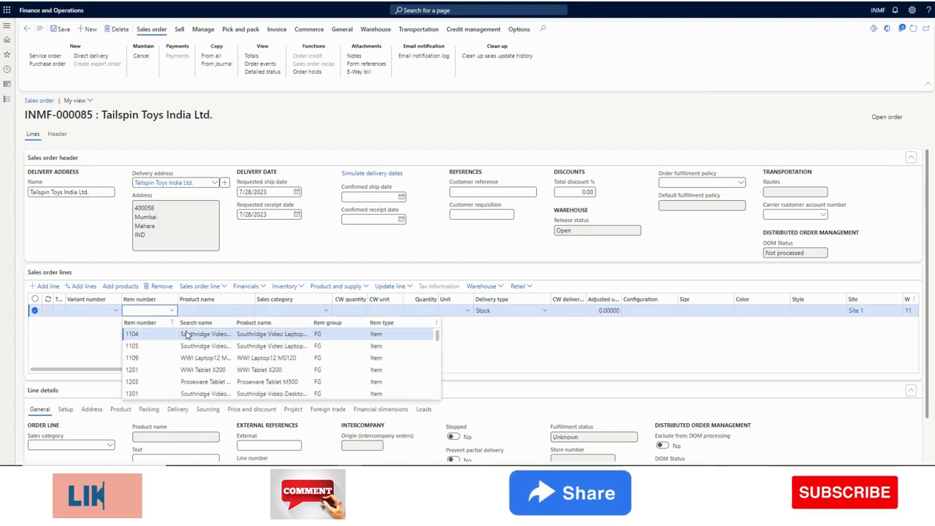
click(132, 334)
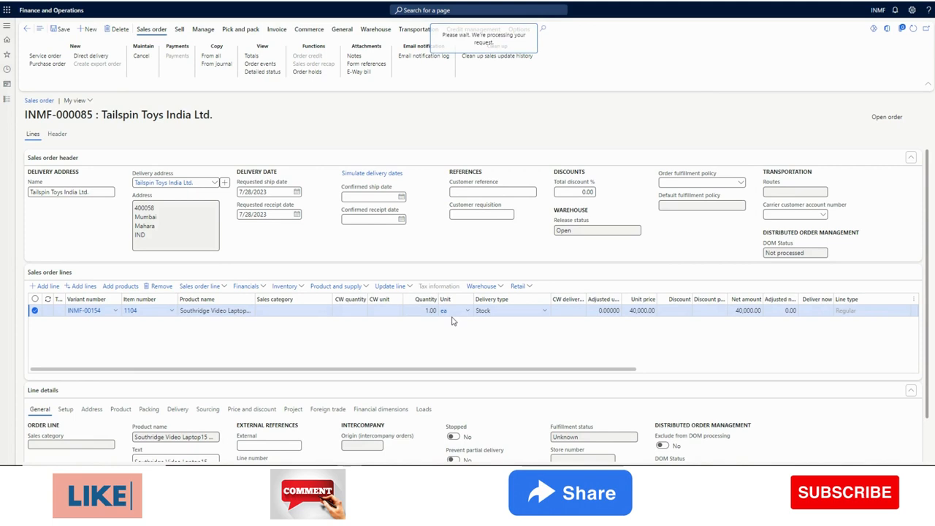
click(430, 310)
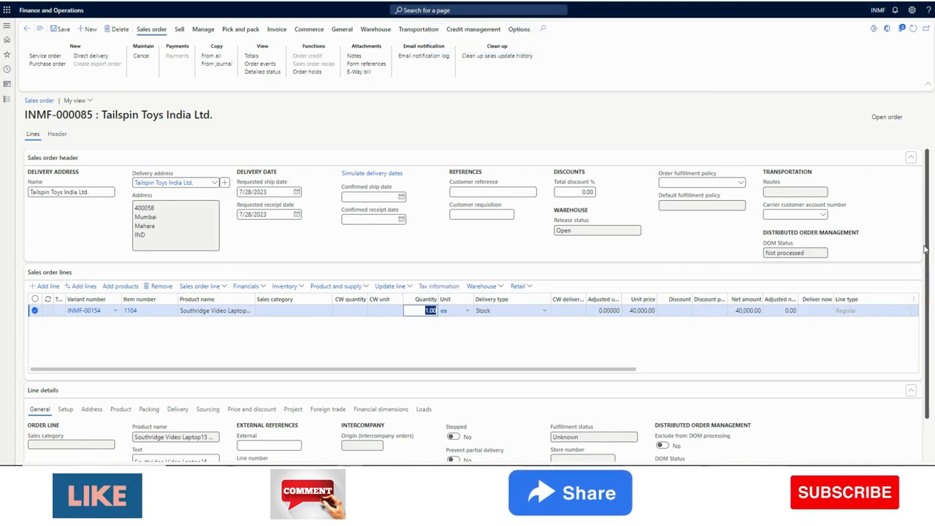
scroll(down, 3)
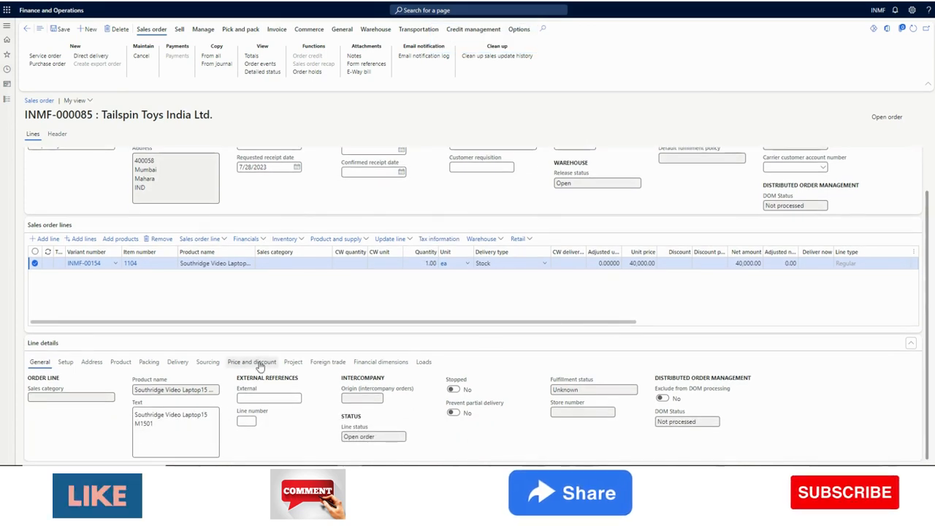
click(121, 361)
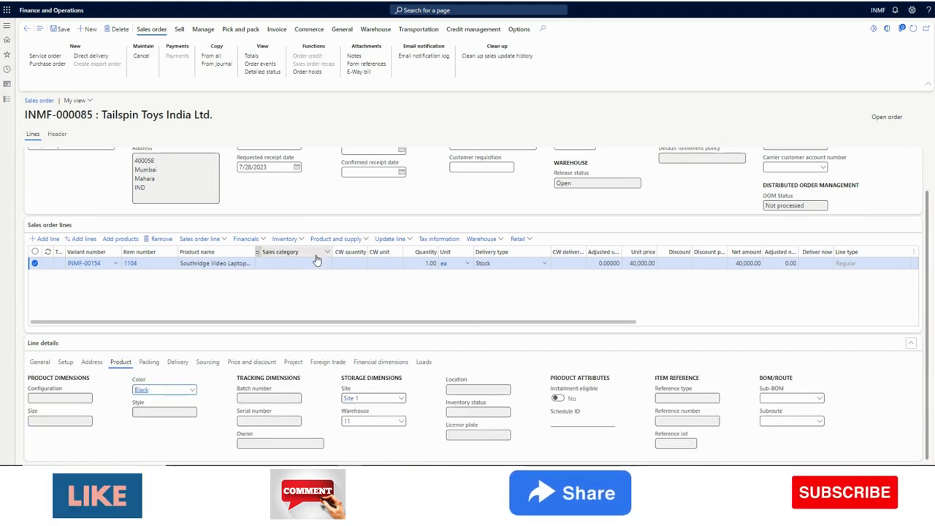
- Create transfer order INMF-000008 from Bangalore to warehouse 11 and open its shipment posting
click(292, 263)
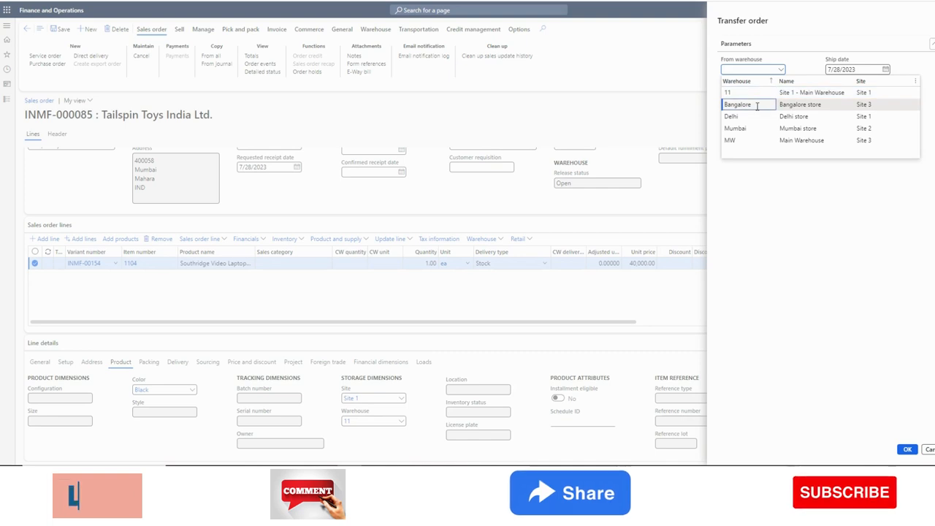
click(737, 104)
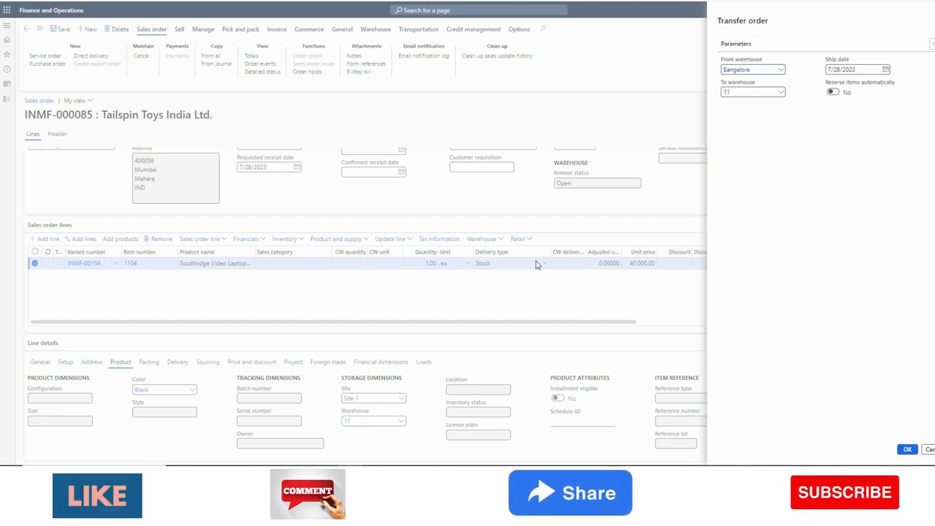
click(906, 449)
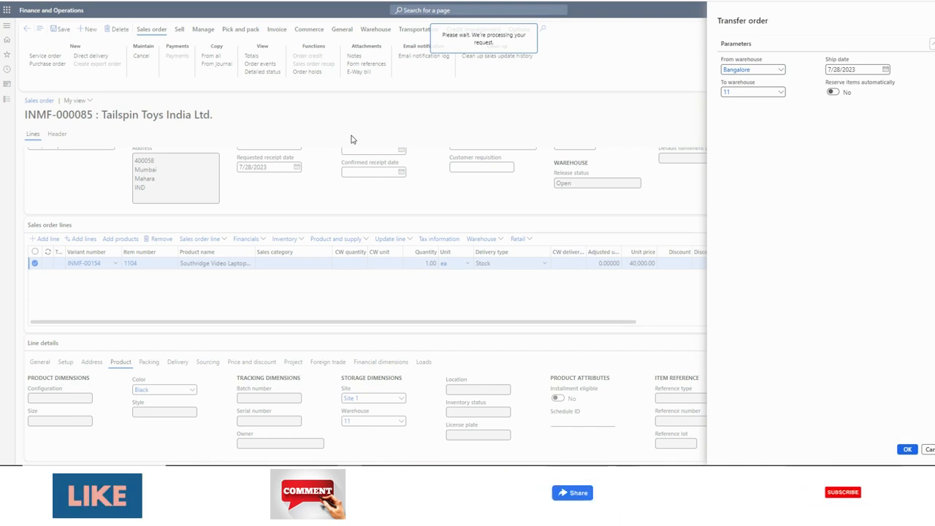
click(907, 449)
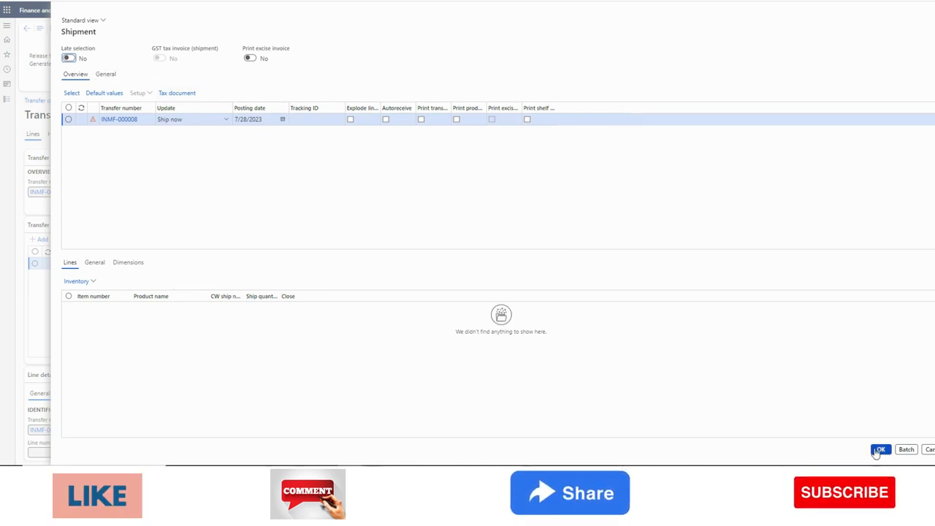
- Post the INMF-000008 shipment, which is cancelled because Bangalore lacks on-hand stock of item 1104
click(105, 74)
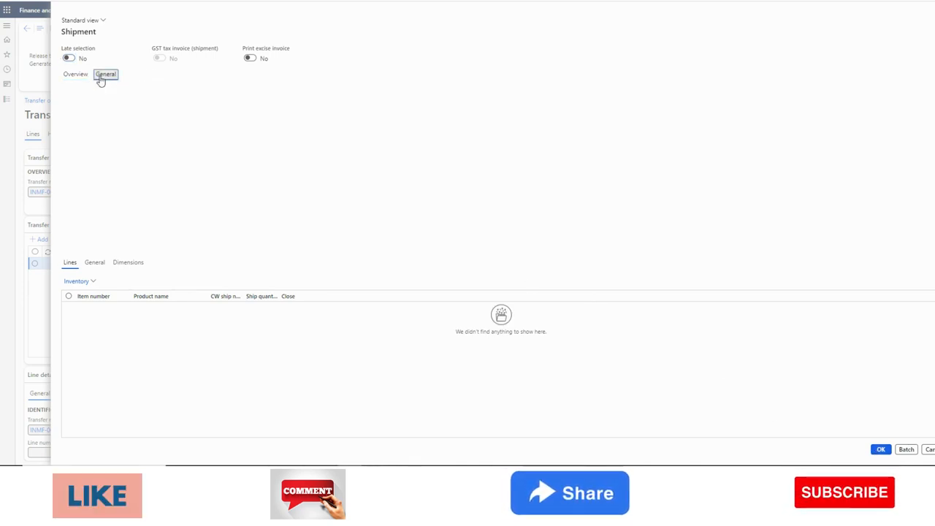
click(105, 74)
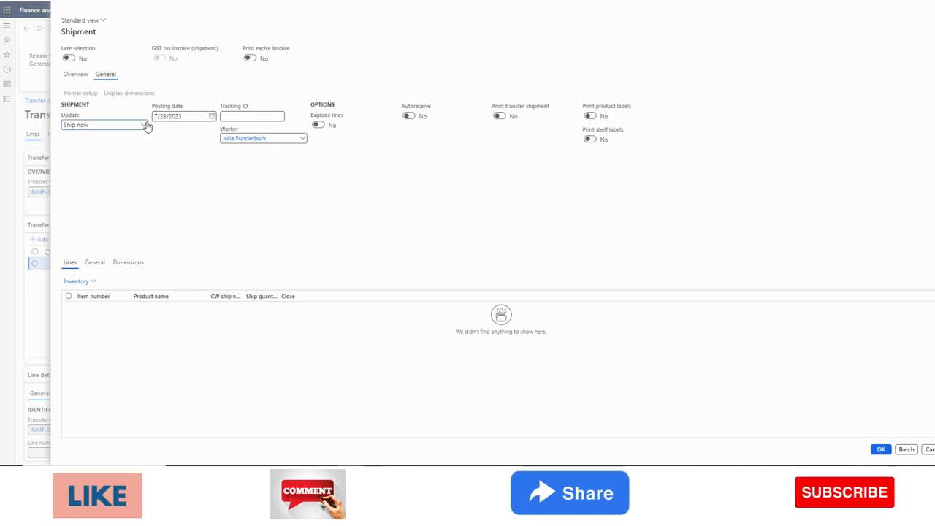
click(104, 124)
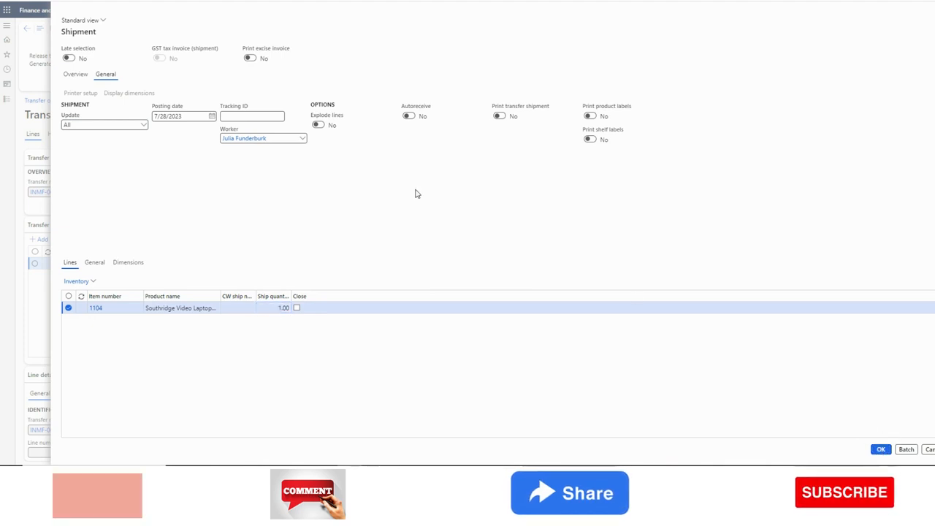
click(880, 449)
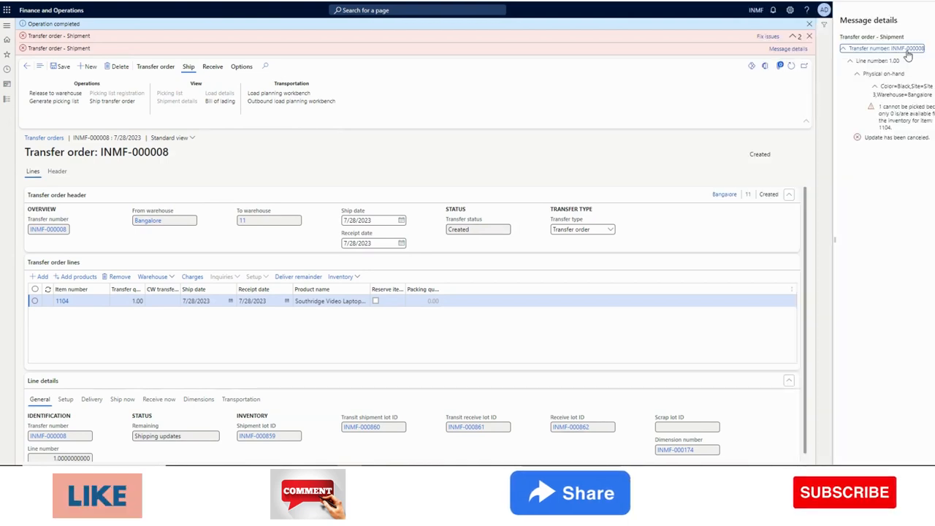
mouse_move(915, 30)
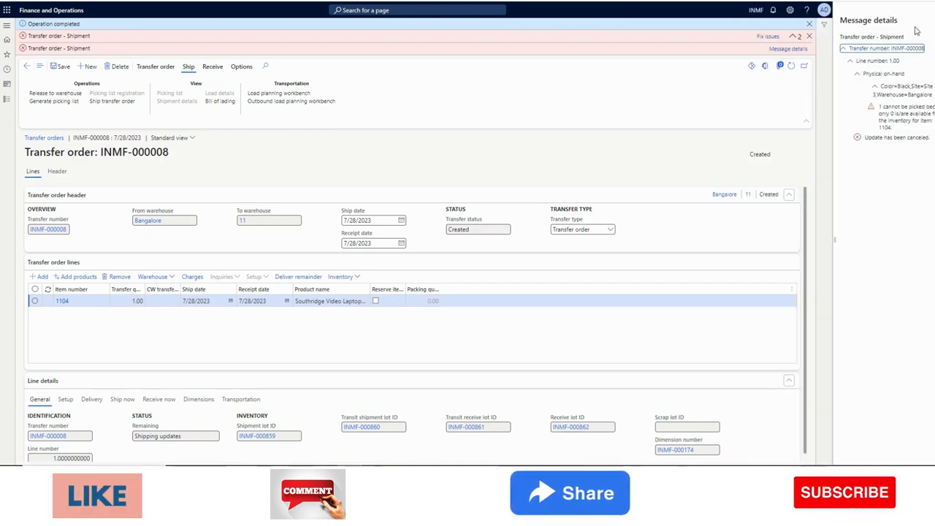
- Close the transfer order and select the item 1104 line (Stock, quantity 1) on INMF-000085
click(931, 20)
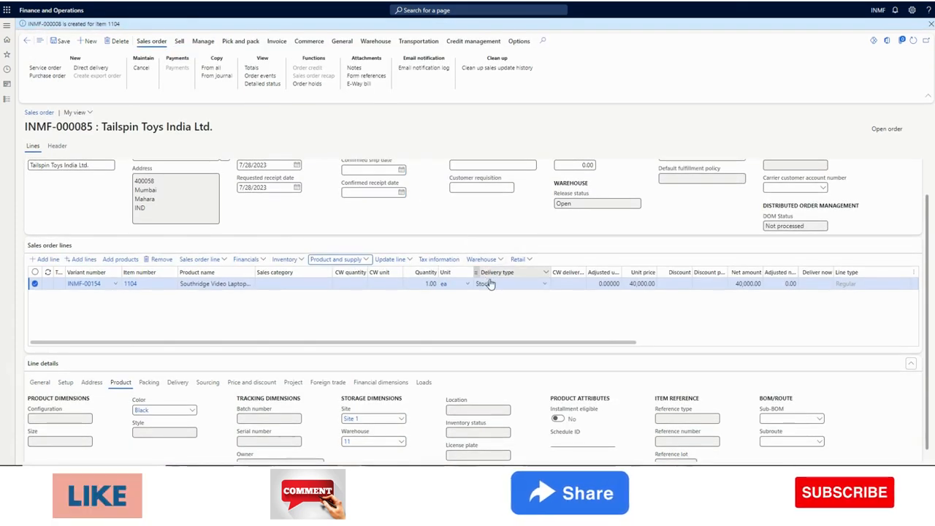
click(509, 283)
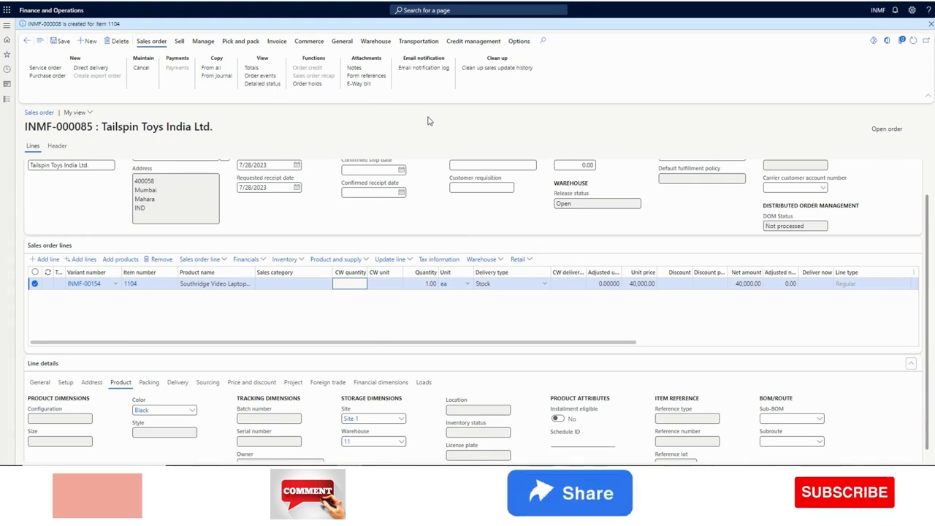
click(492, 283)
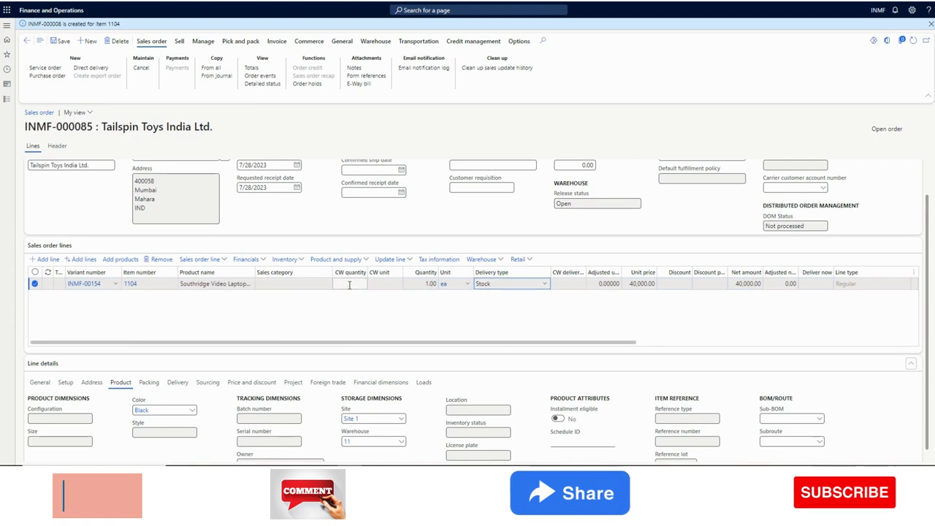
click(349, 284)
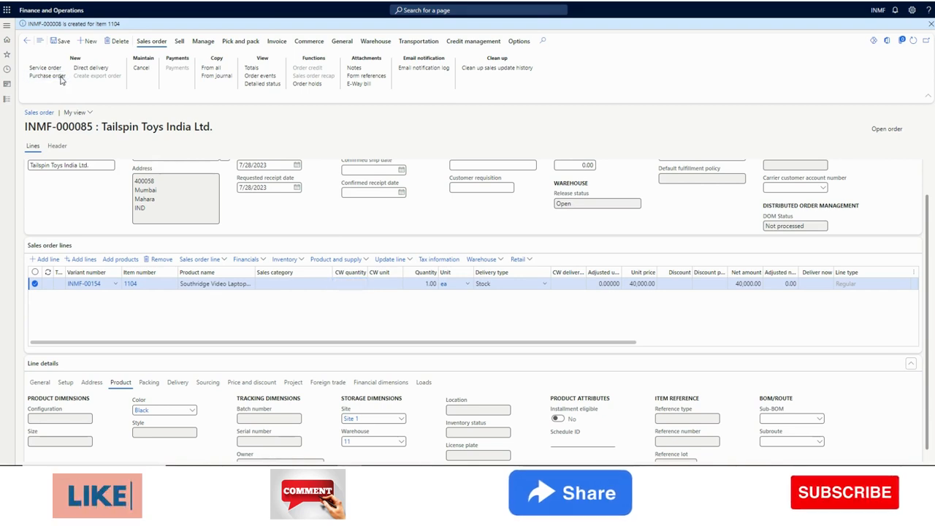
- Include the item 1104 line with vendor INMF-000002 and create purchase order INMF-000086
click(47, 76)
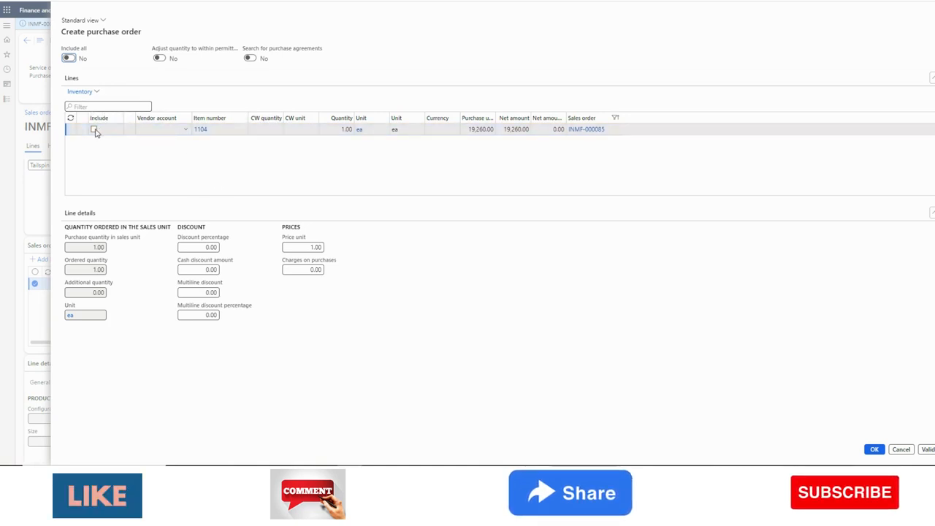
click(93, 130)
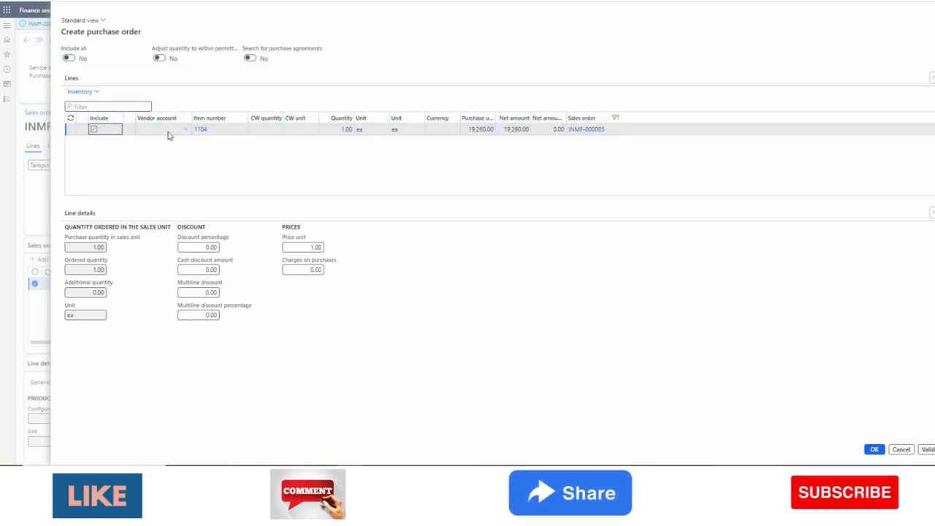
click(161, 130)
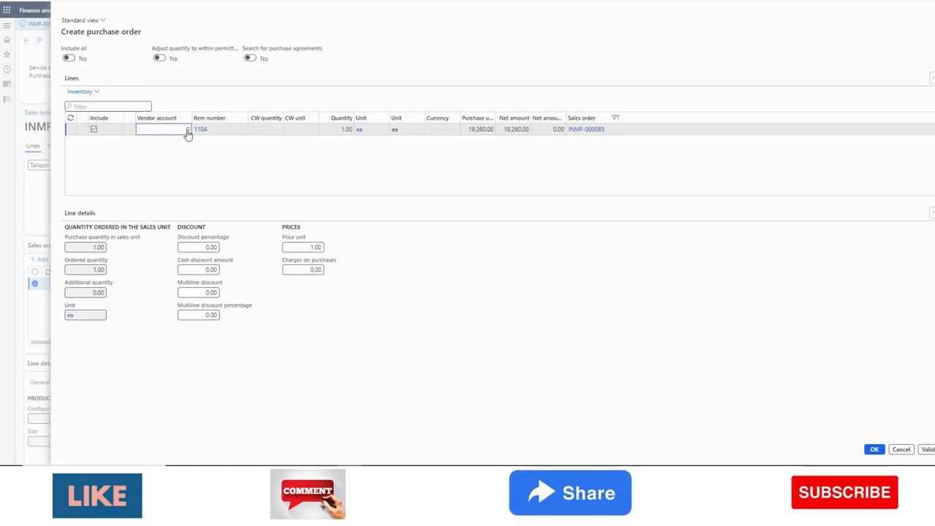
click(186, 129)
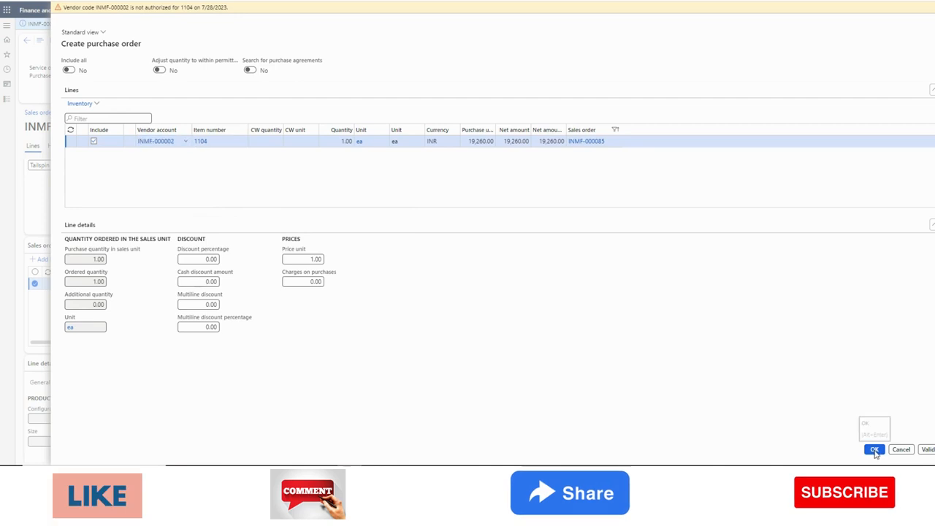
click(874, 449)
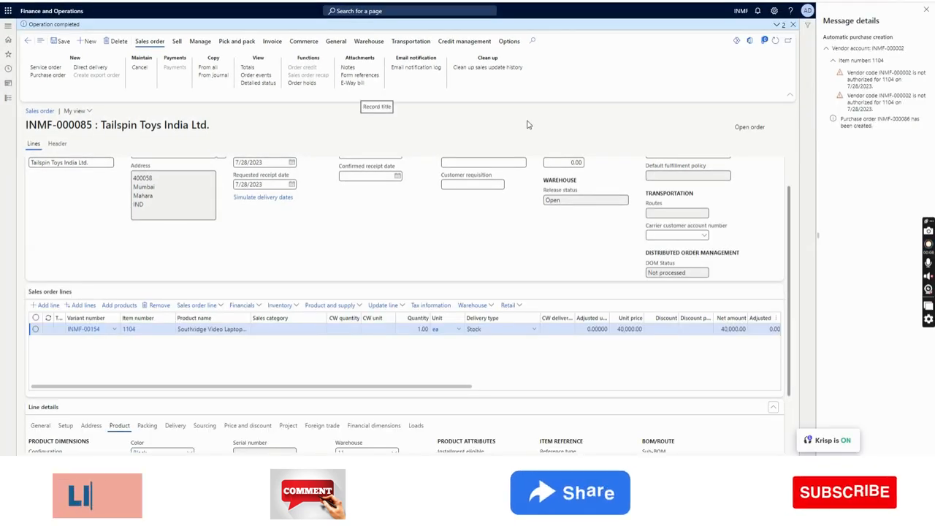
mouse_move(706, 155)
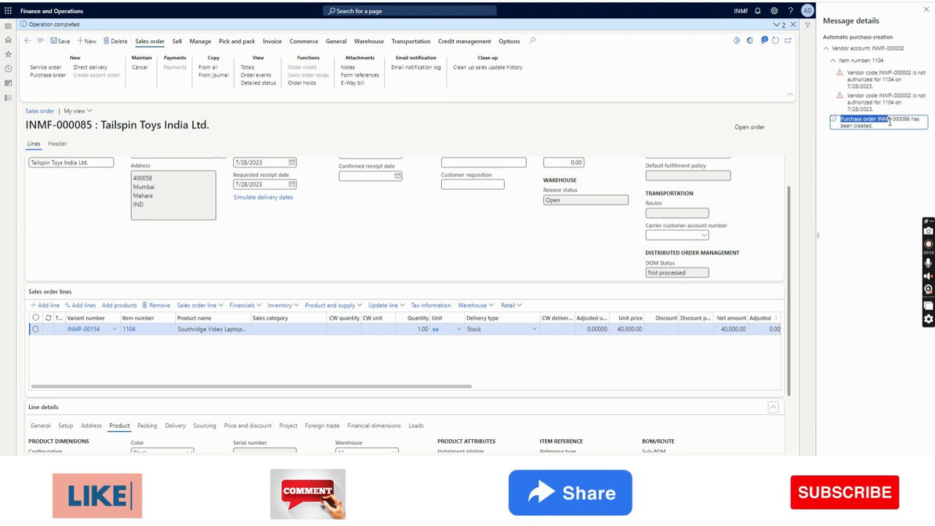
- Verify the line's reference number INMF-000086 and open it in All purchase orders
click(8, 25)
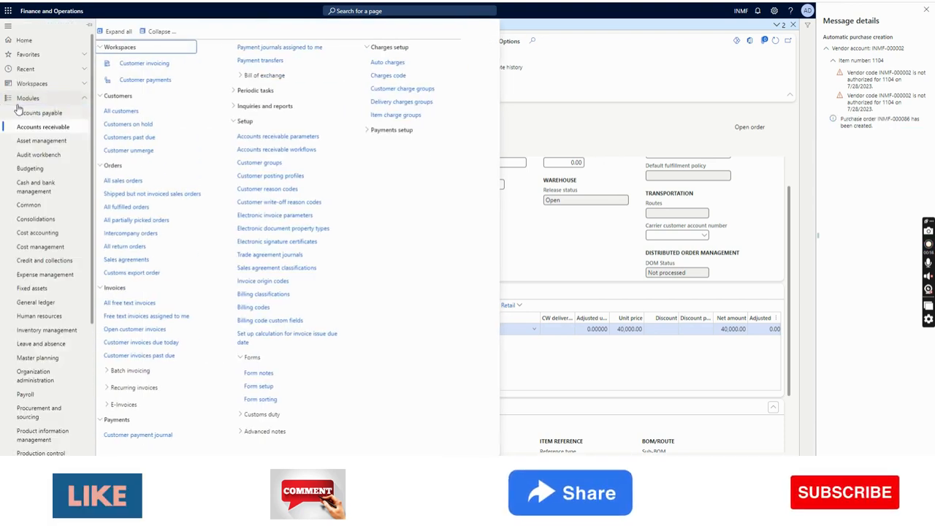
click(42, 112)
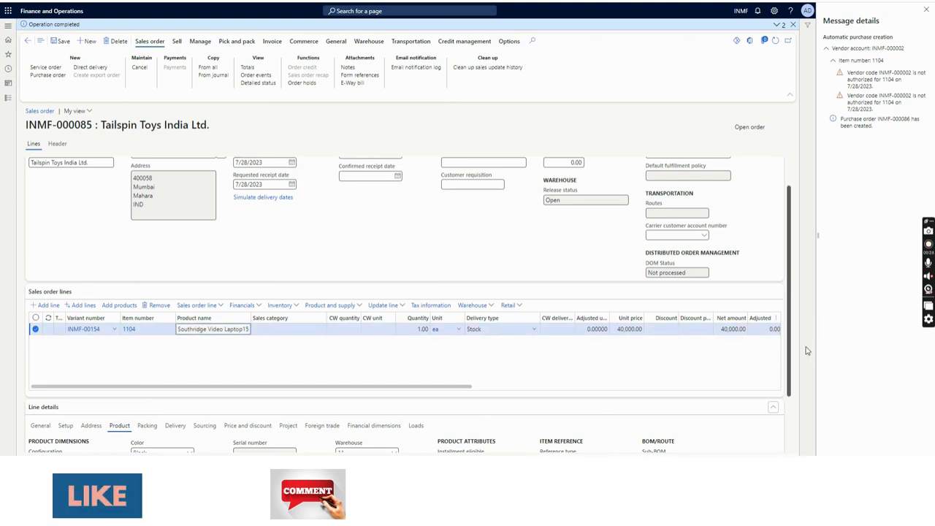
scroll(down, 3)
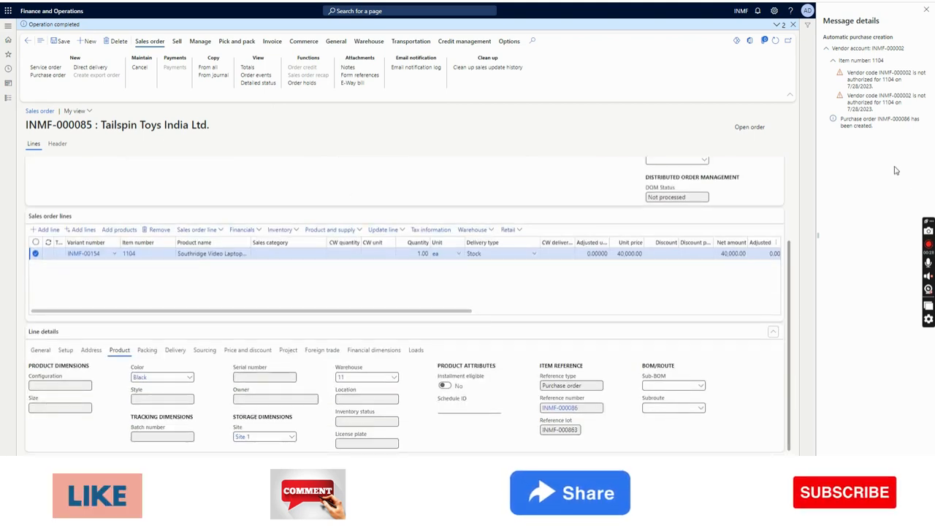
double_click(887, 119)
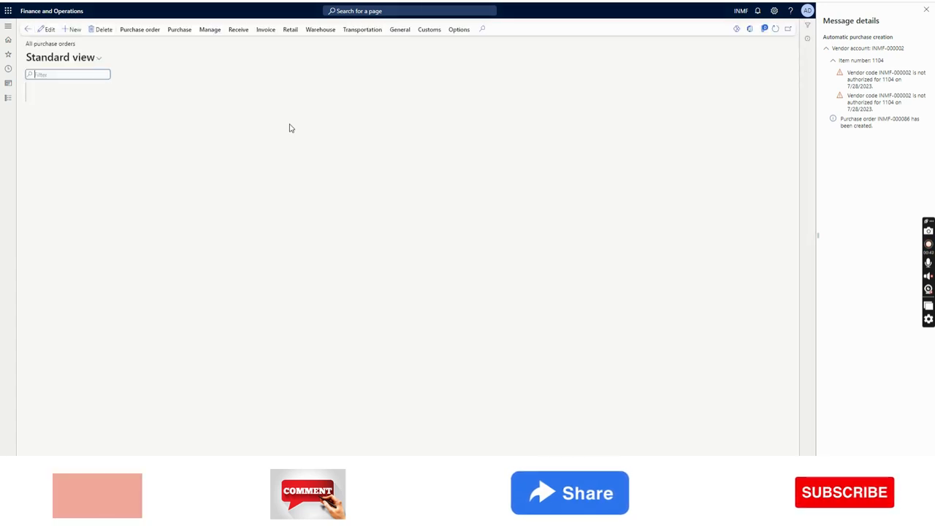
- Open purchase order INMF-000086 and view its item 1104 line's reference to INMF-000085
click(178, 30)
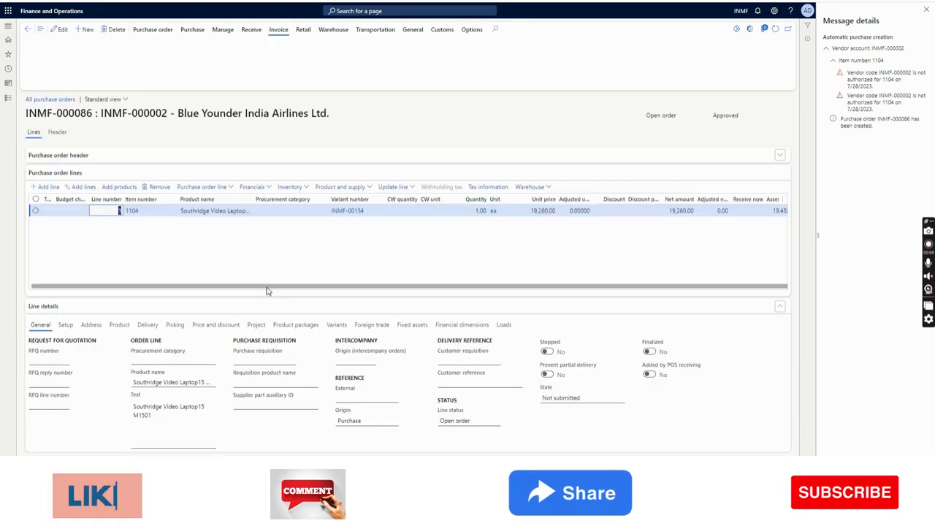
click(278, 29)
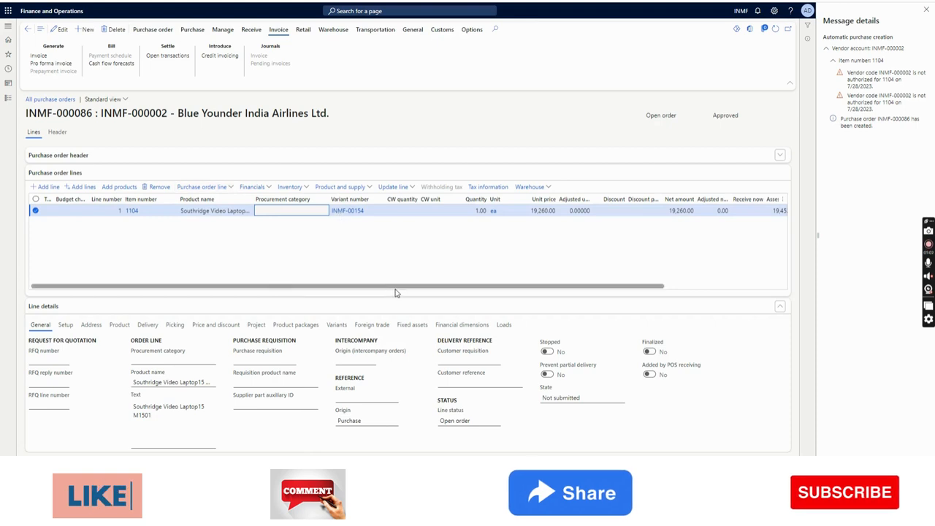
click(119, 324)
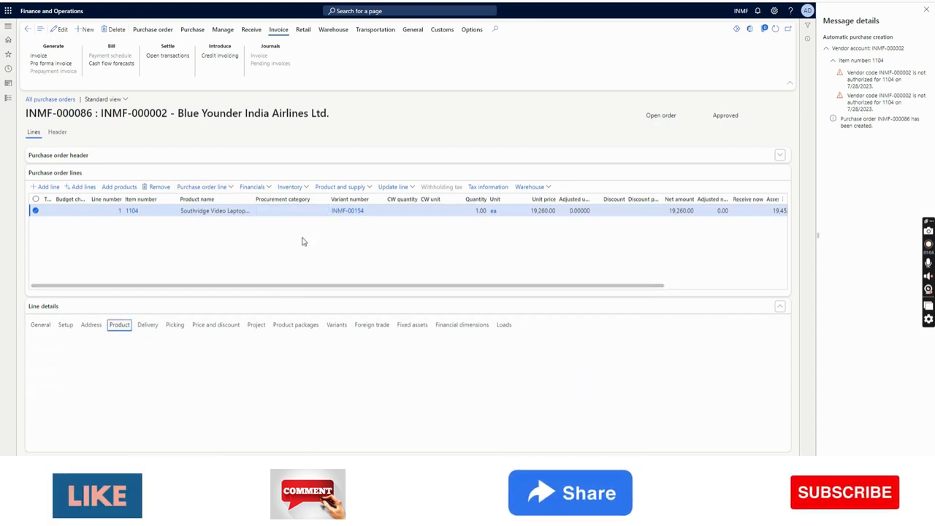
click(119, 325)
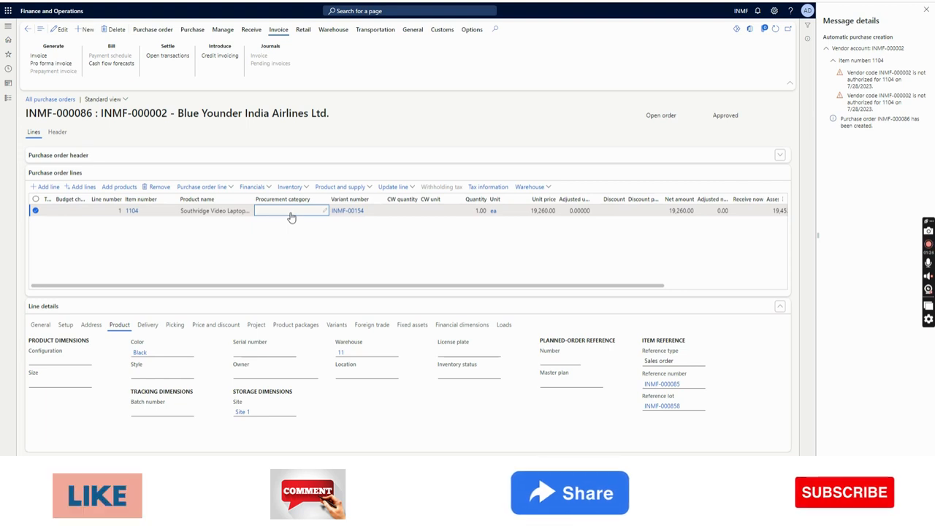
click(401, 210)
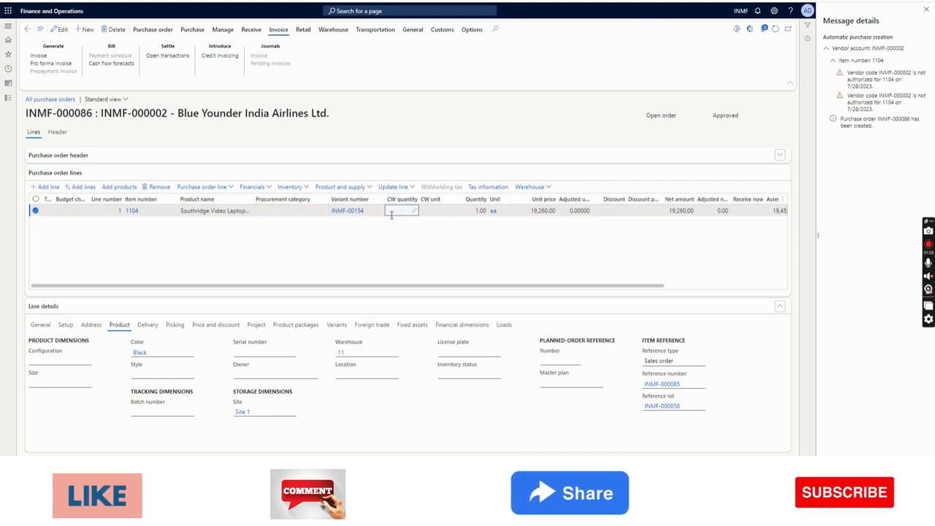